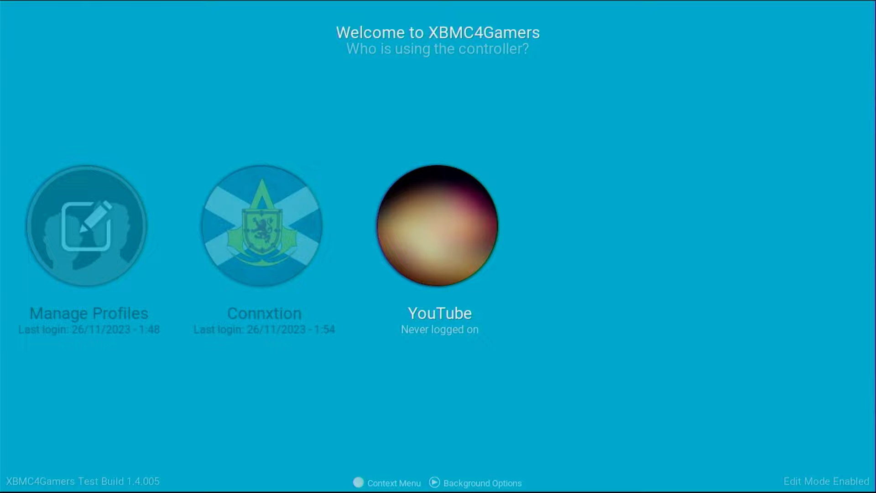
Step: Log in as a profile from the 'Who is using the controller?' screen
click(438, 227)
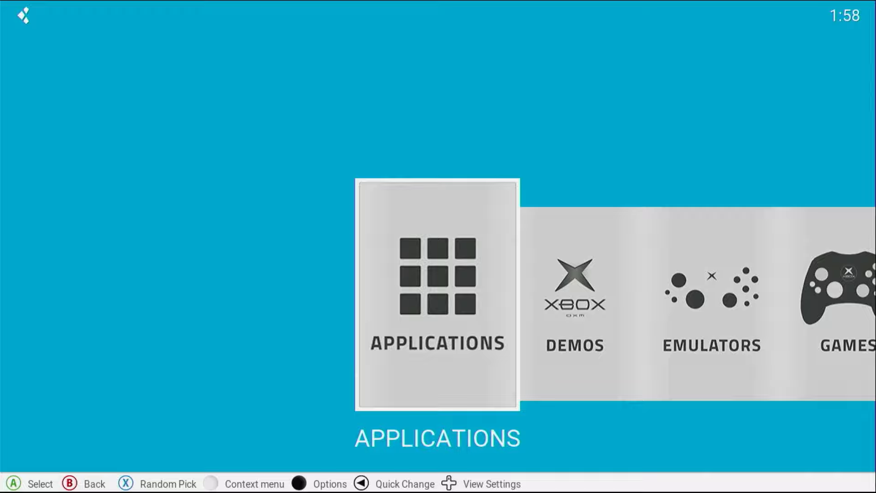
Step: Enter the Applications category to browse tools like Xbox Artwork Installer
click(436, 295)
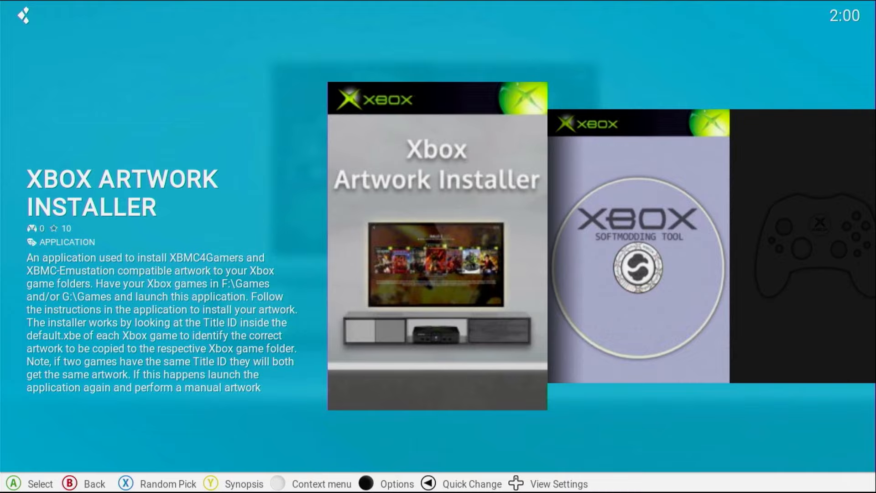
Step: Switch the Games list to a large-cover layout without description text
key(Backspace)
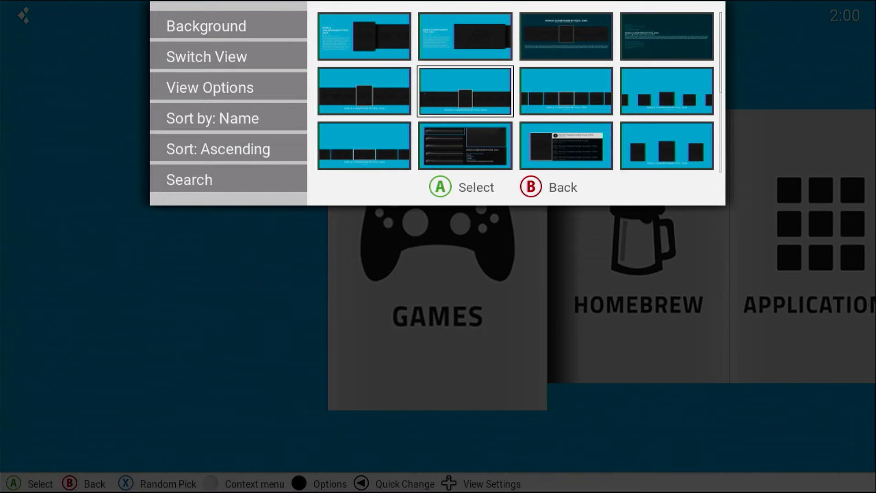
click(465, 92)
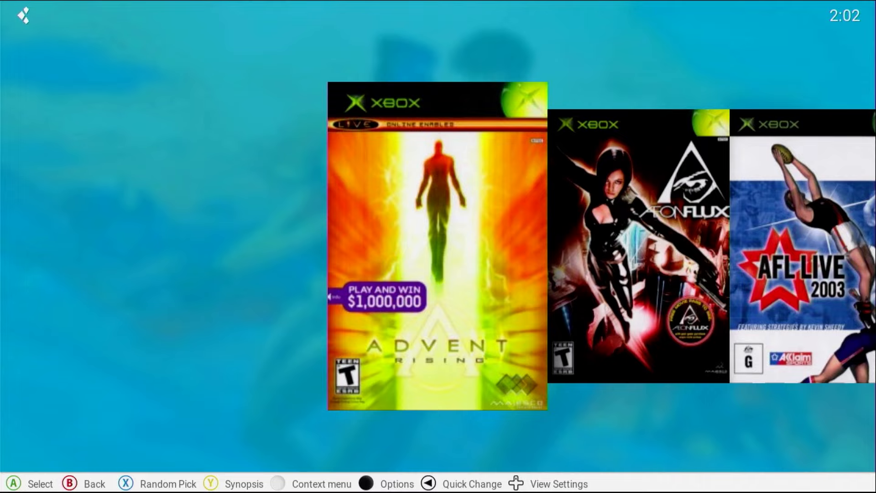
Step: Show Advent Rising's synopsis, rating, year and genres beside its fanart
key(y)
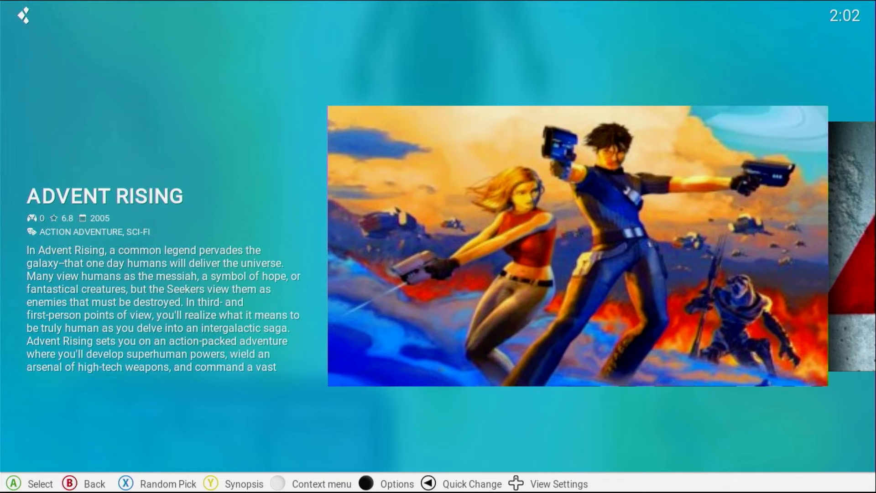
Step: Scroll the horizontal cover strip to Close Combat: First to Fight
scroll(down, 3)
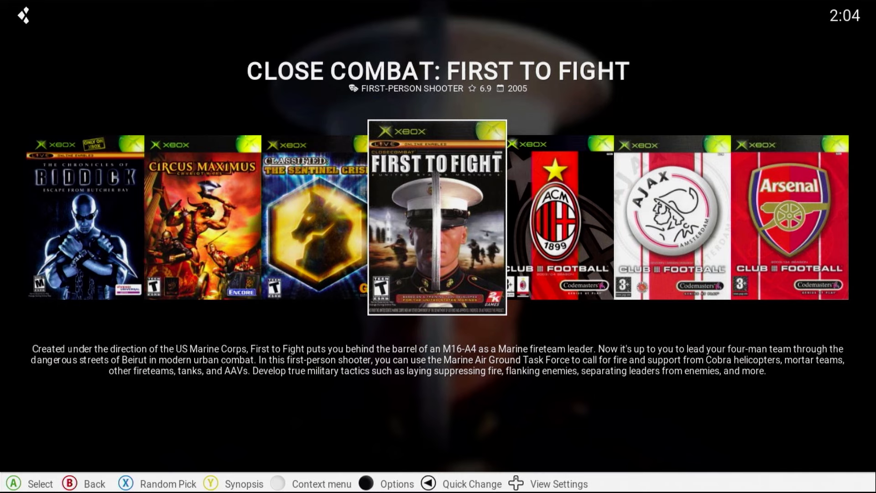
scroll(right, 3)
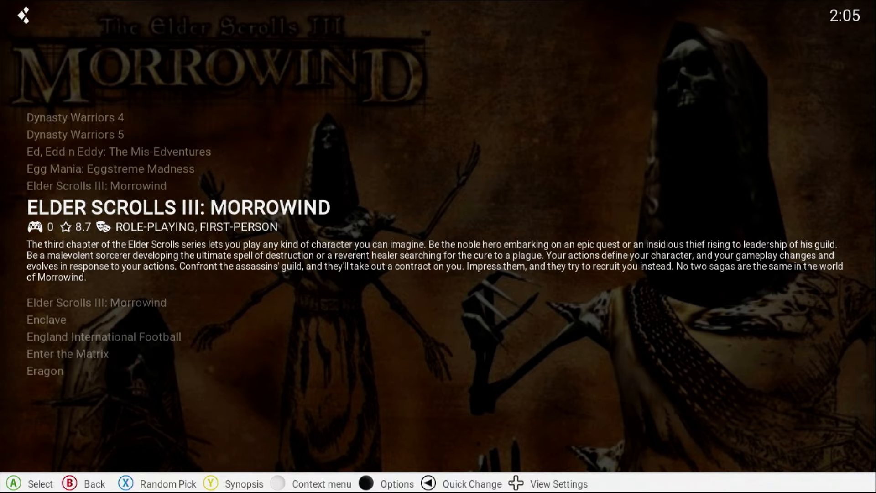
Step: Scroll the games list toward Elder Scrolls III: Morrowind to show its synopsis
scroll(down, 3)
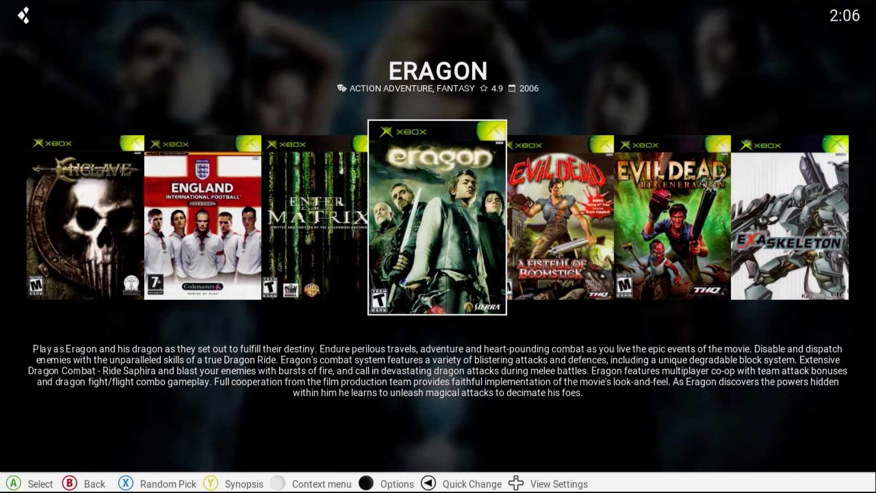
Step: Bring up the skin settings on the Advanced section
click(275, 483)
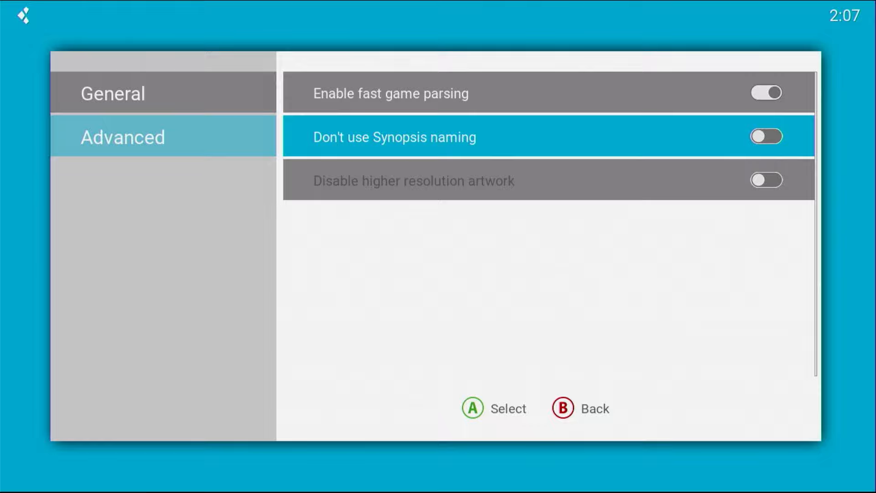
Step: Bring up the title-entry keyboard prefilled with 'Eragon'
click(766, 136)
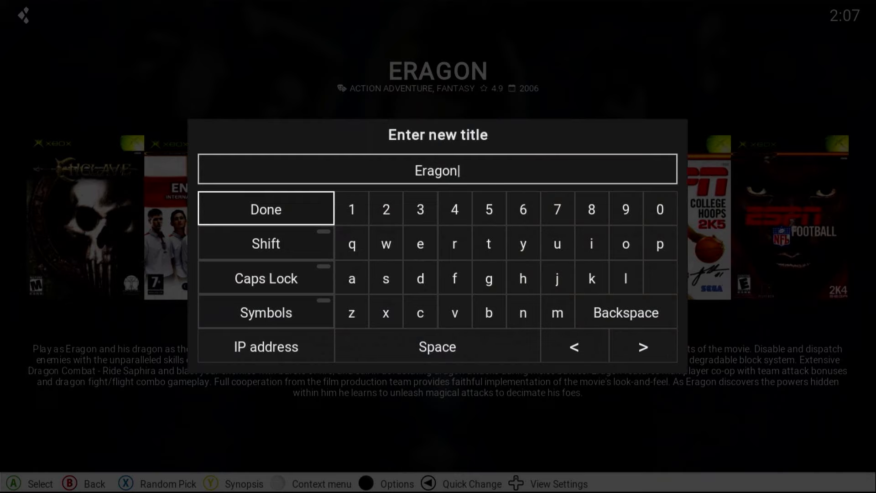
Step: Show the General Toggles section of the skin settings
click(264, 208)
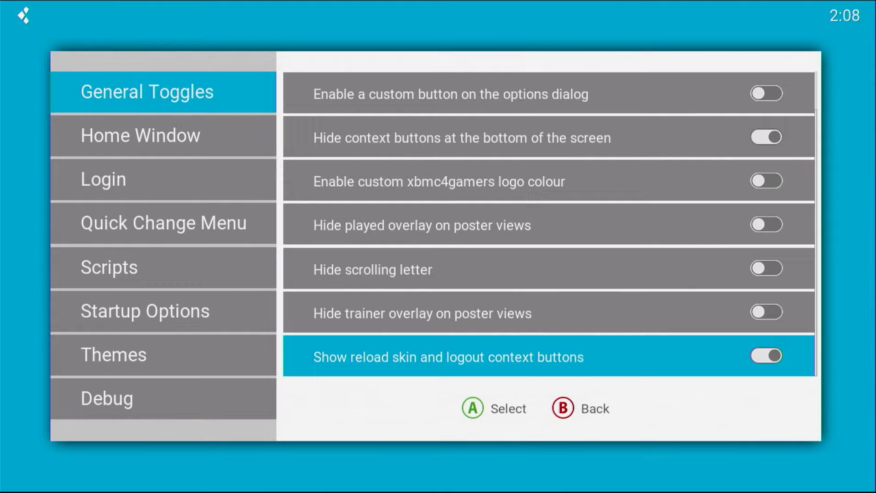
Step: Select the Login category to show Auto Login and the profile lock toggle
click(766, 356)
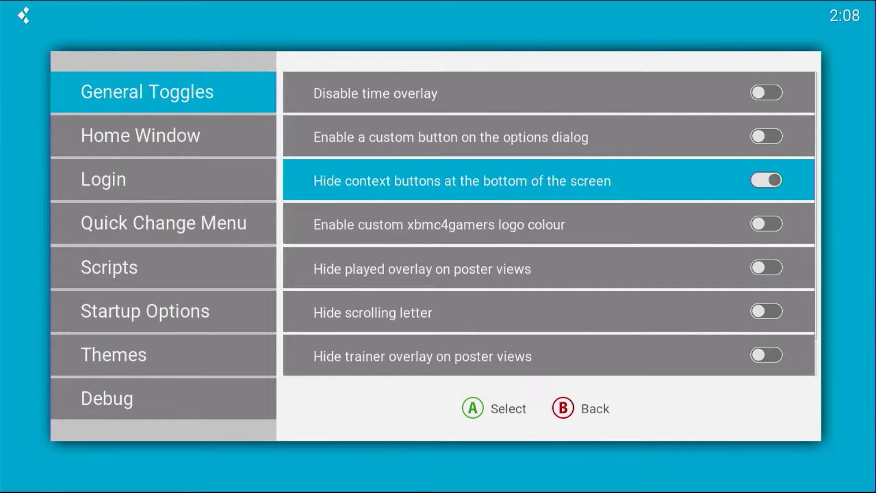
click(163, 135)
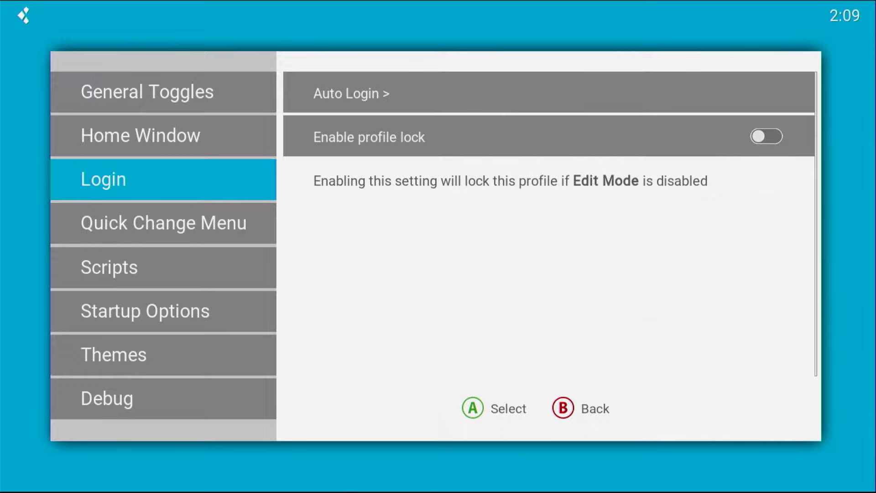
Step: Show the Scripts section listing Clear Cache, File Patcher and DVD2Xbox
click(162, 222)
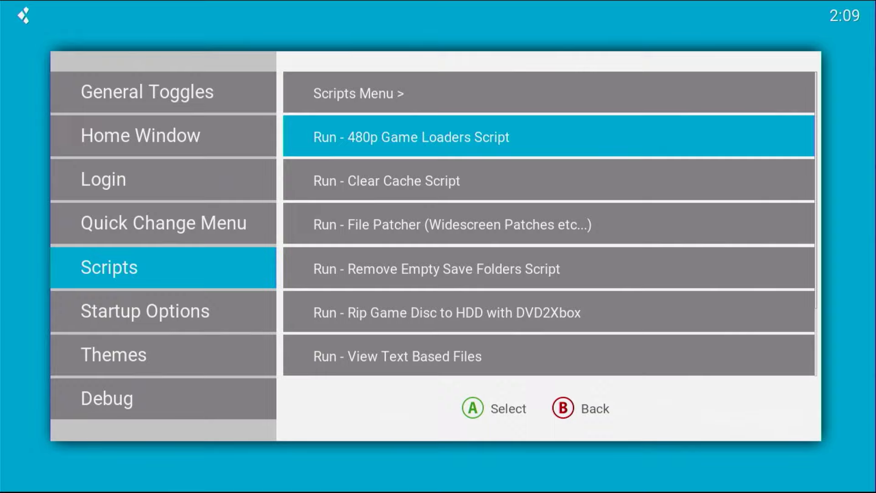
key(Down)
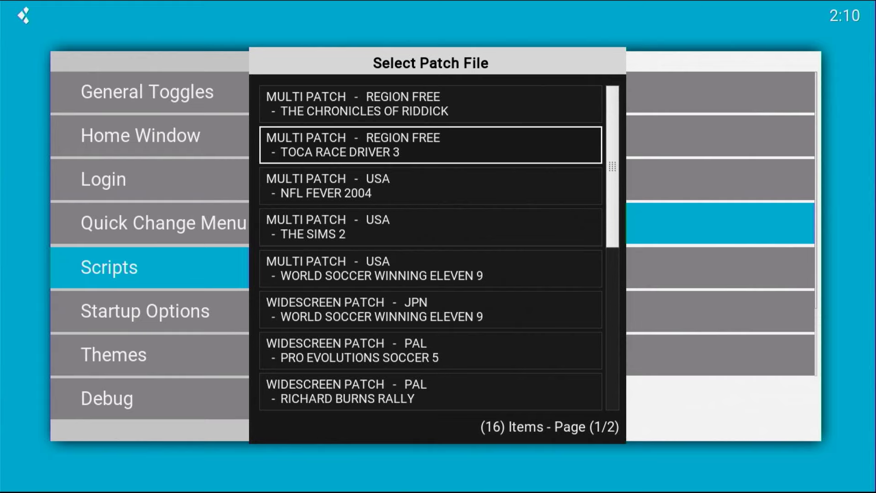
scroll(down, 3)
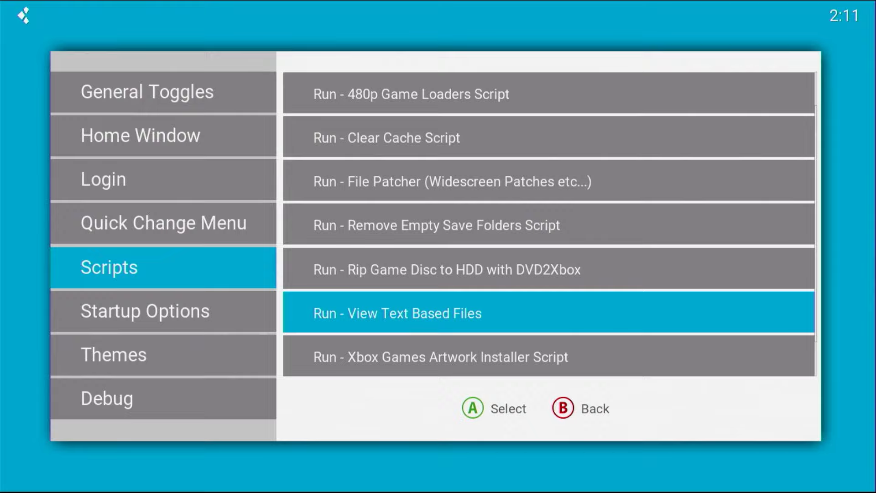
Step: Show the Themes section with change theme, night mode and random theme options
click(397, 313)
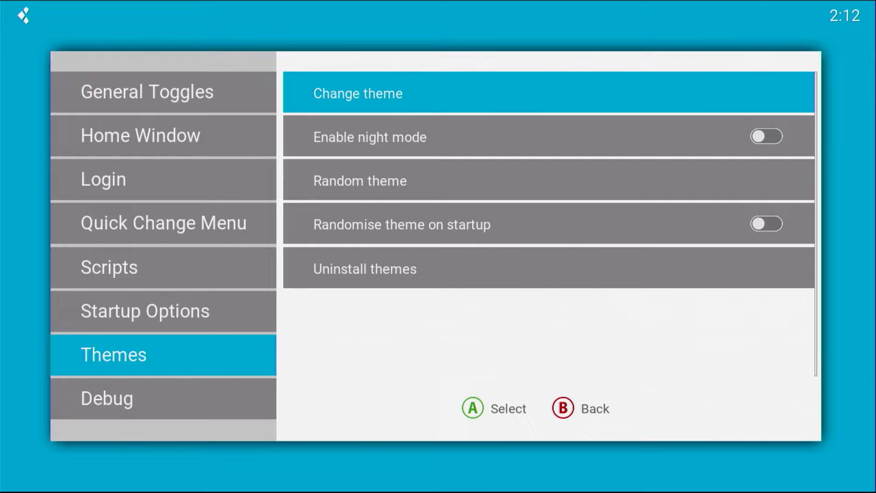
Step: Apply a dark theme from the Select Theme list
click(358, 93)
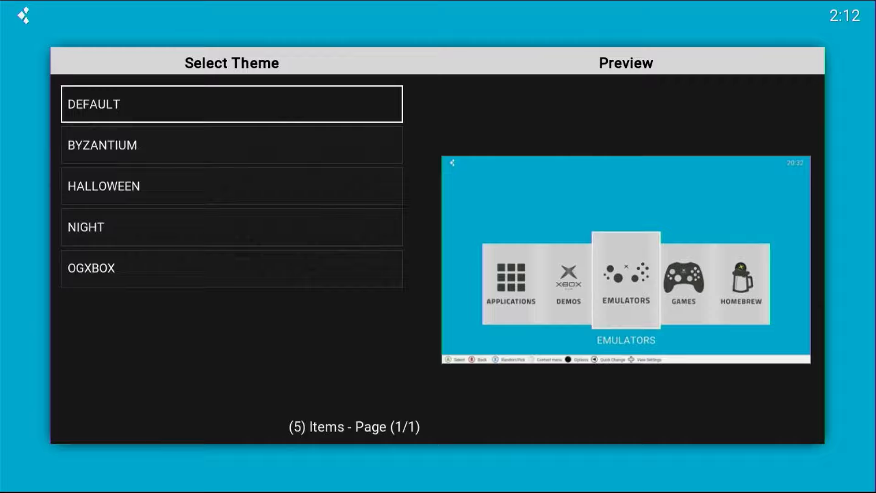
click(231, 268)
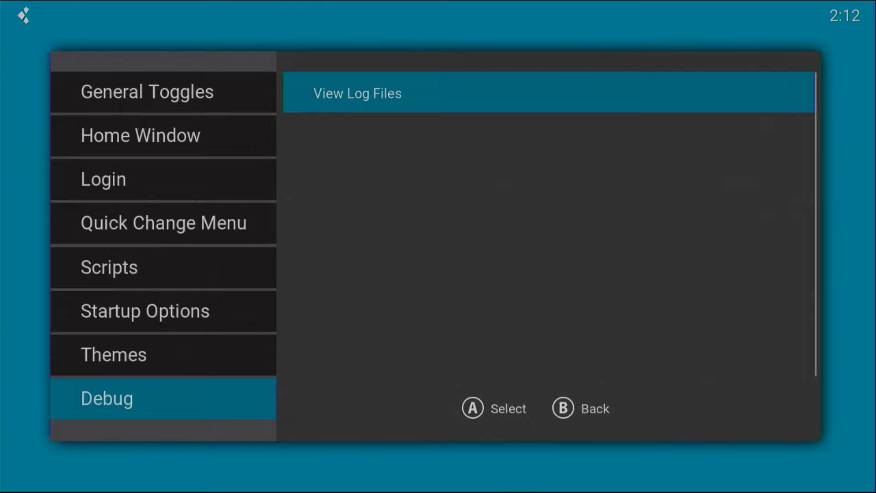
Step: Browse the saved log files, then back out to the main Settings menu
click(358, 92)
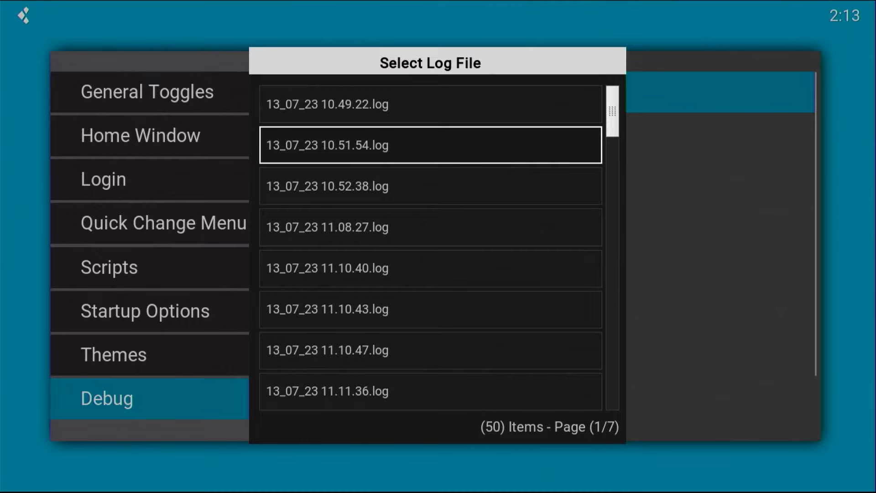
key(Up)
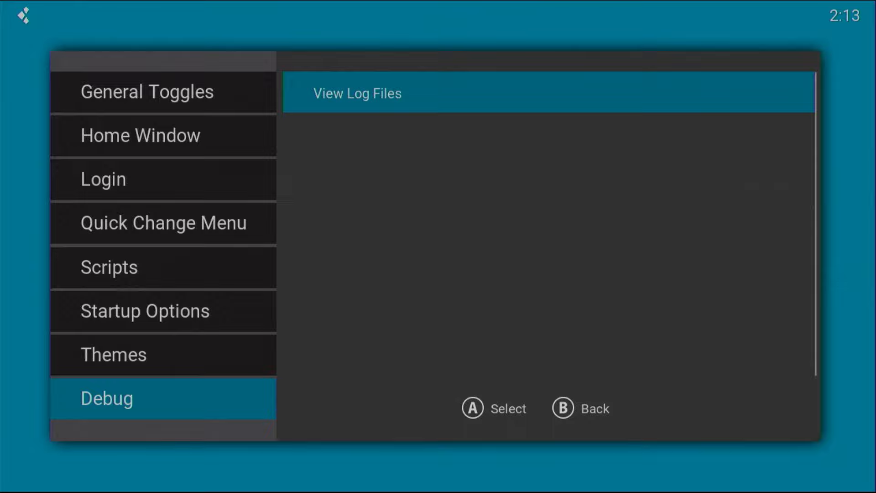
click(357, 93)
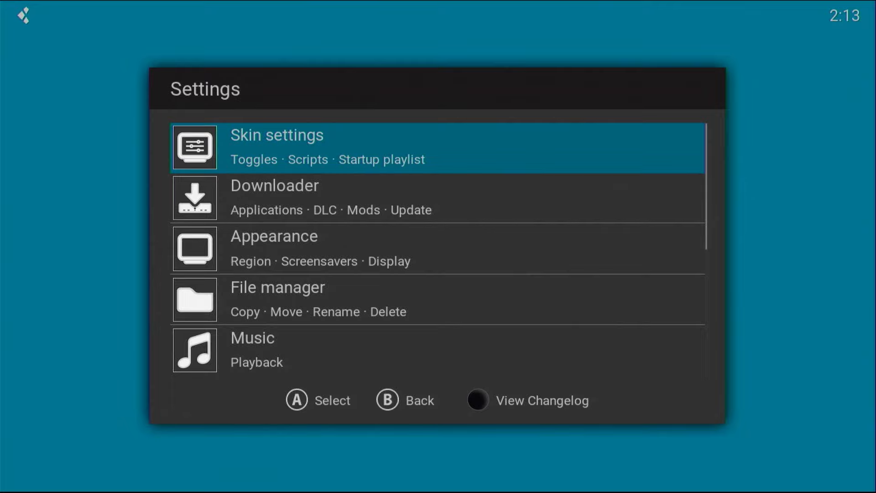
Step: Navigate the settings categories toward Programs' advanced video mode switching option
scroll(down, 3)
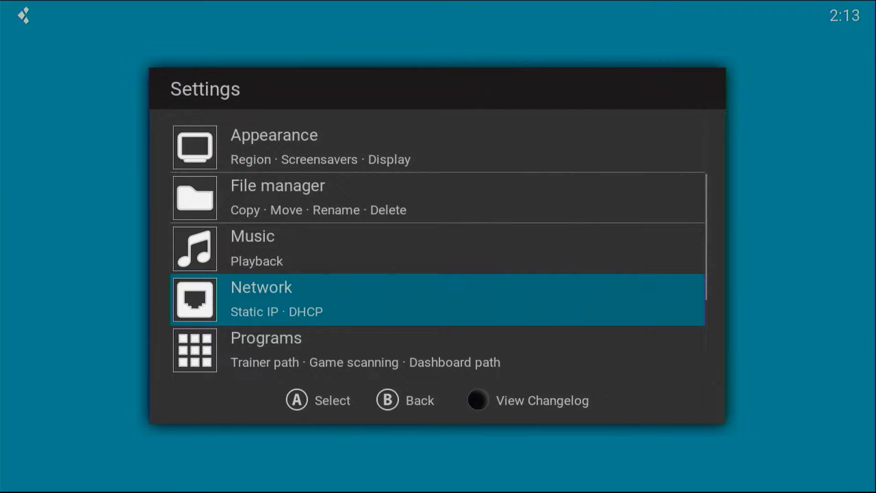
click(261, 287)
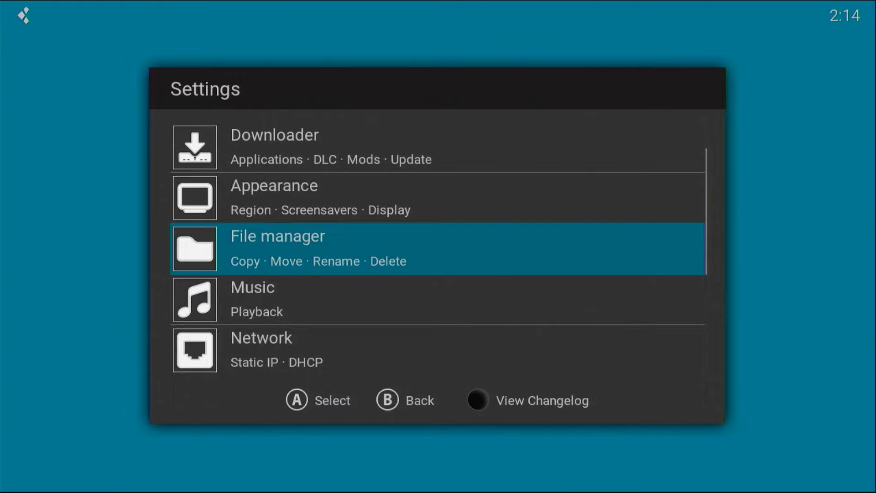
key(Up)
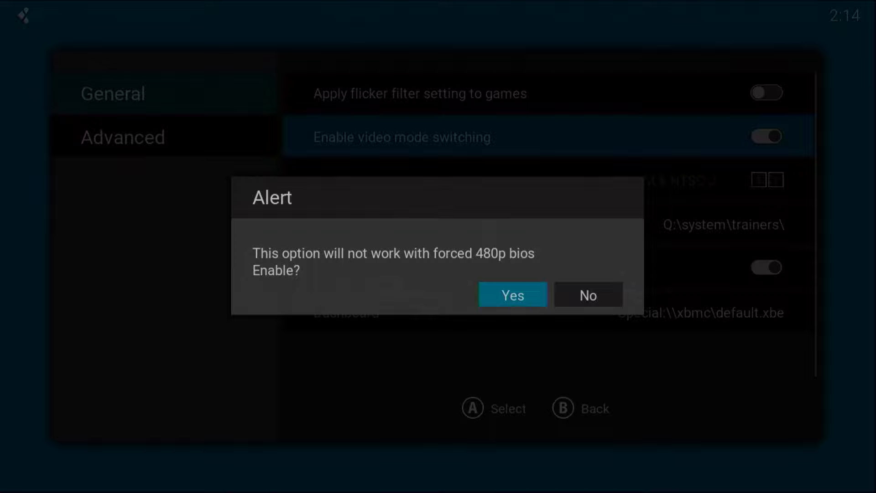
Step: Confirm enabling video mode switching and scroll toward the Downloader's Applications
click(511, 294)
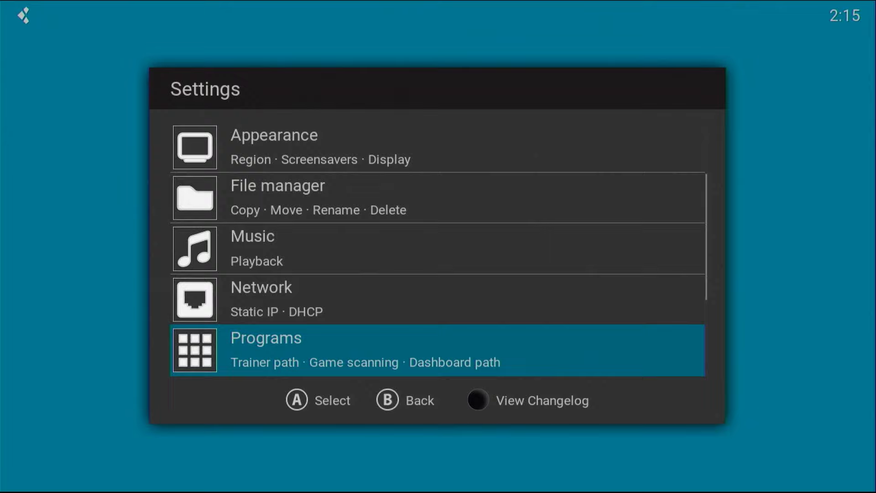
scroll(down, 3)
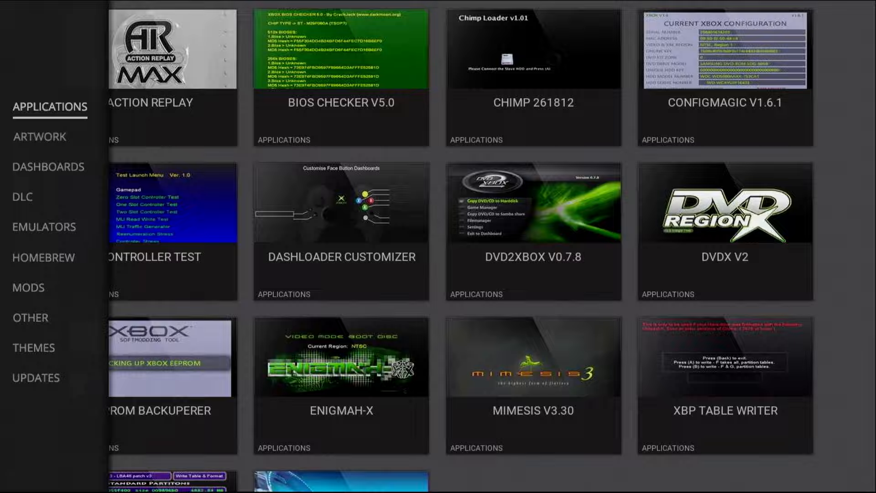
Step: Open the URLDownloader tile under the UPDATES category
click(35, 377)
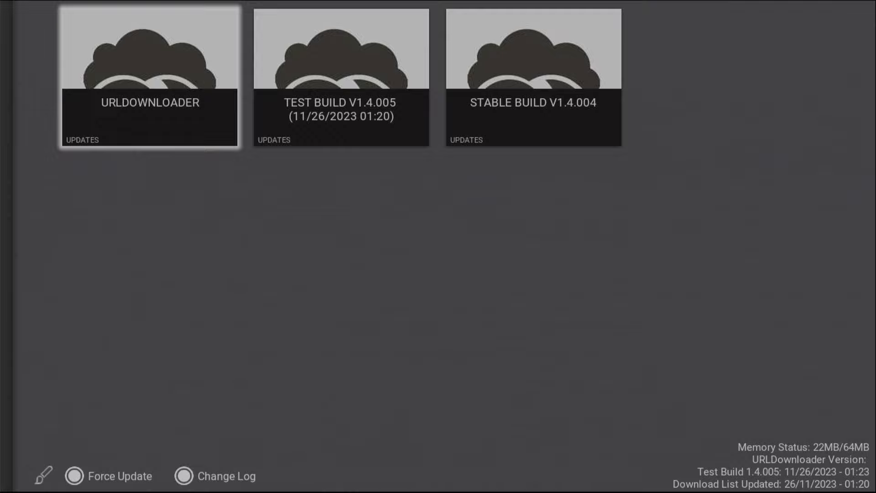
click(149, 77)
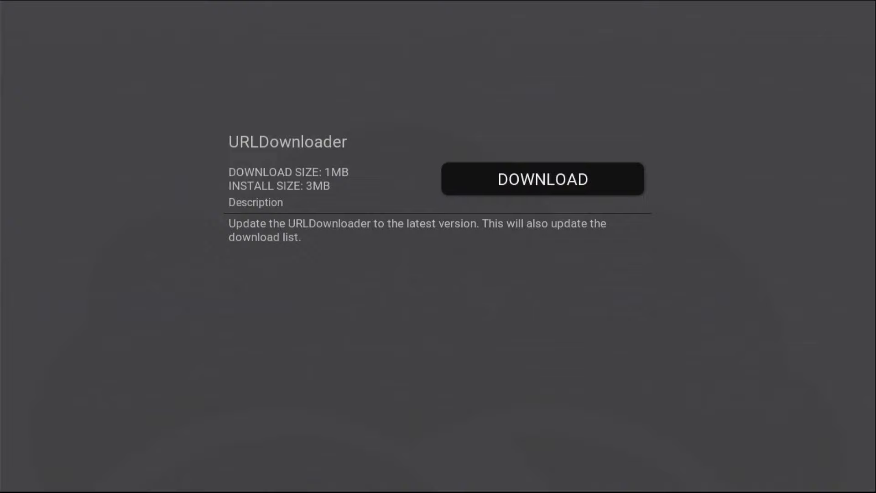
Step: Download the URLDownloader update to version 1.0.37 and dismiss the DONE dialog
click(541, 179)
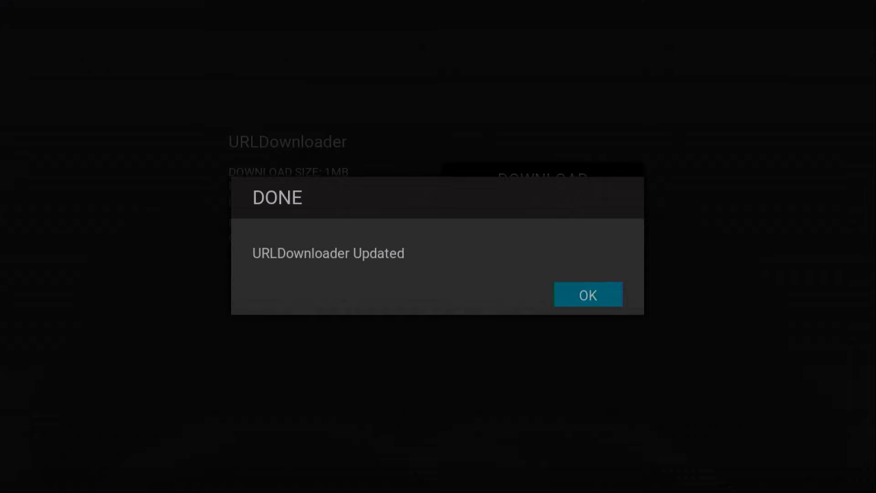
click(587, 294)
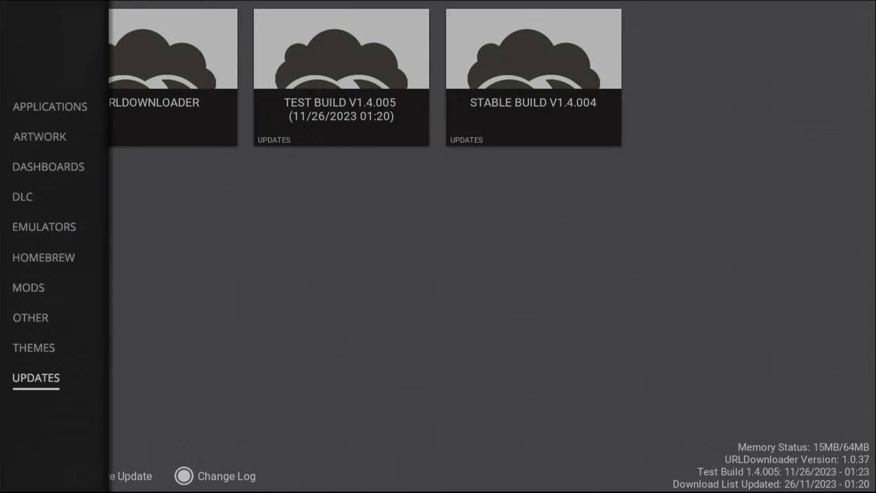
Step: Reopen the category sidebar and select THEMES to list Batman, Byzantium and others
click(151, 78)
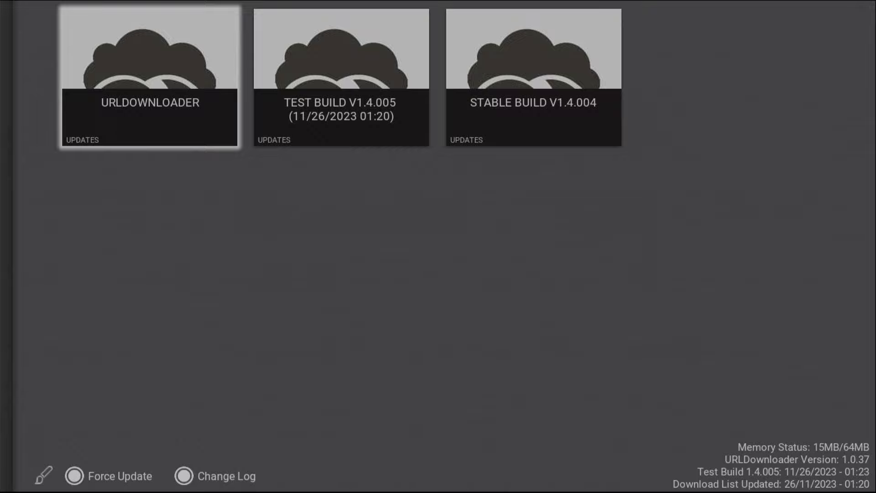
click(115, 476)
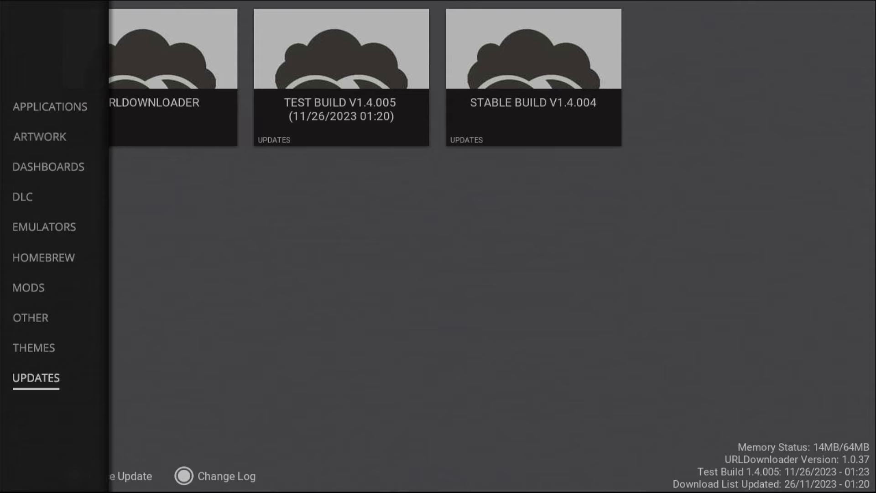
click(33, 348)
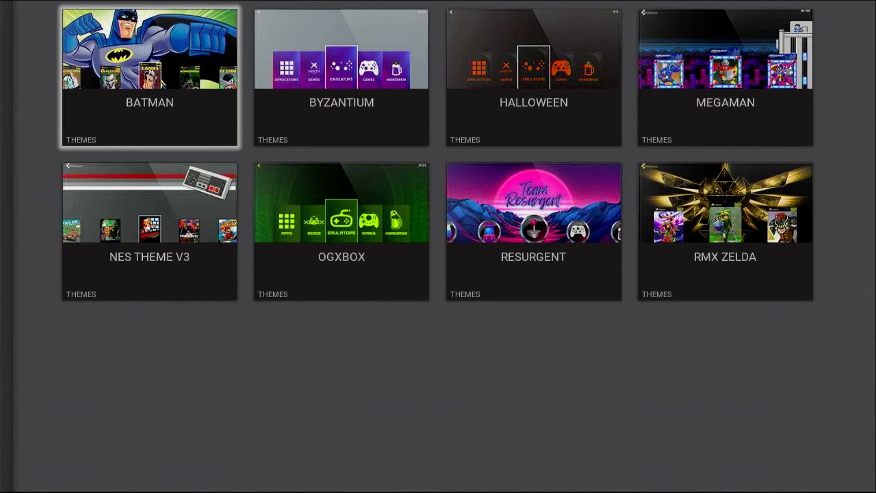
Step: Move from the Batman tile to the Byzantium theme and select it
click(36, 378)
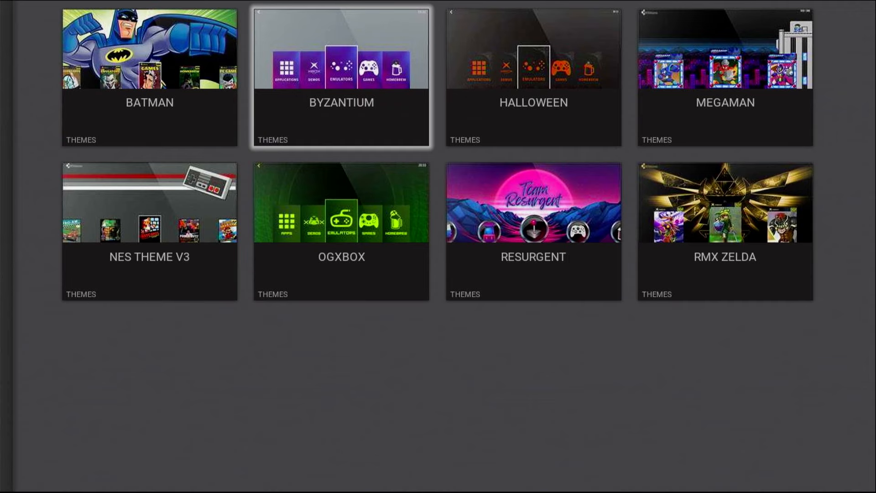
click(533, 231)
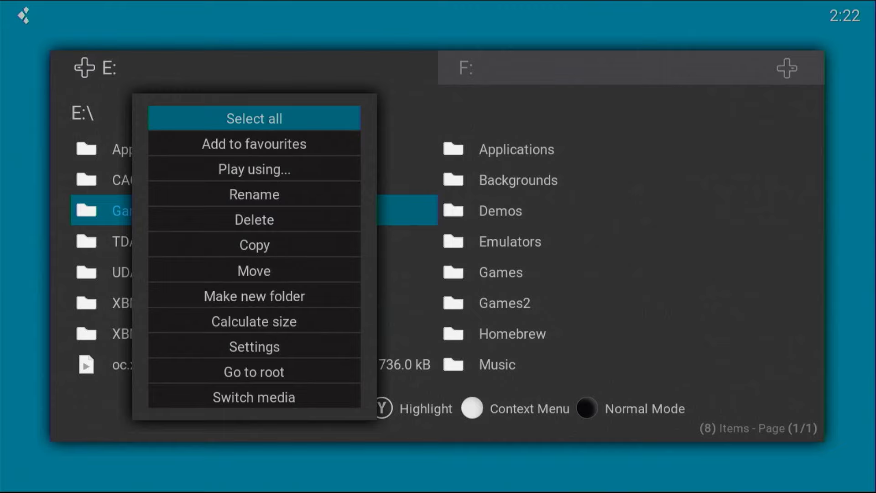
Step: Rename the drive E Games folder to 'Homebrew' and open Homebrew in both panes
click(254, 194)
text(Homebru)
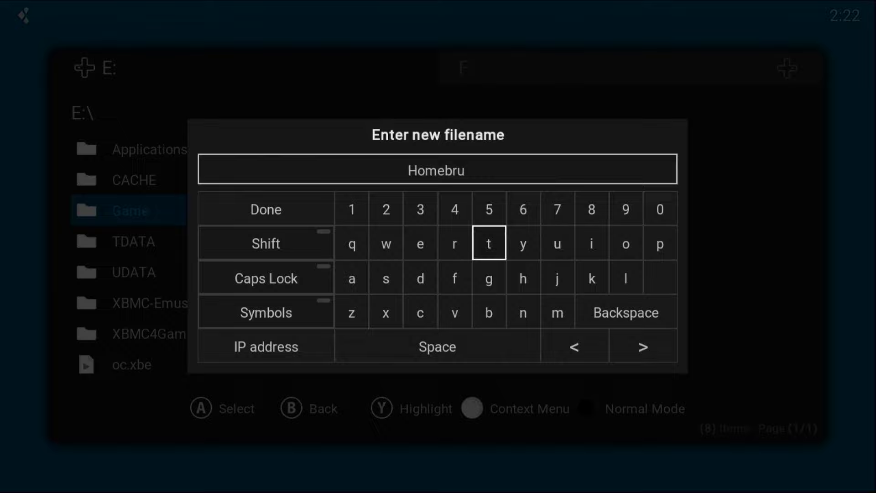
click(265, 209)
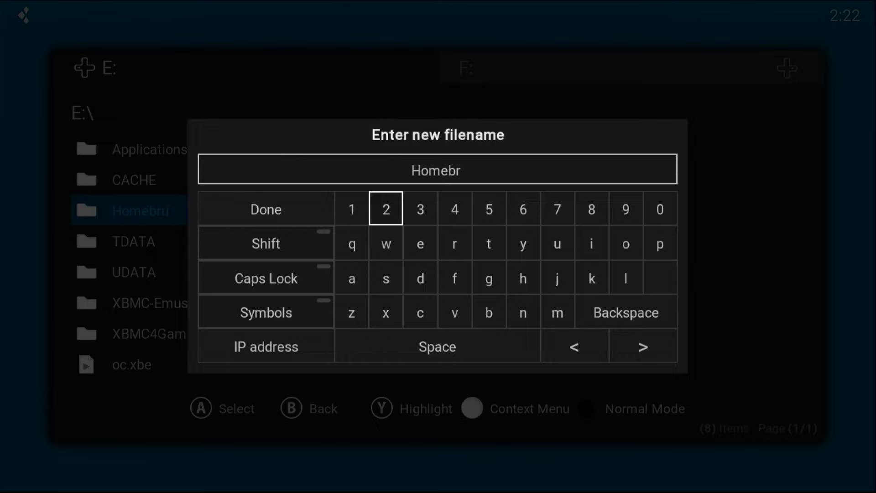
click(265, 209)
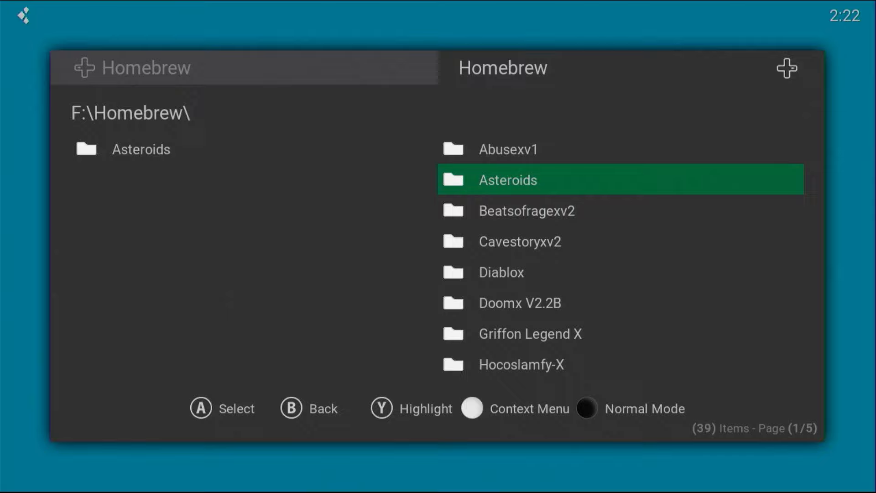
Step: Go to the Games cover-flow library, landing on Asteroids with its details
click(507, 179)
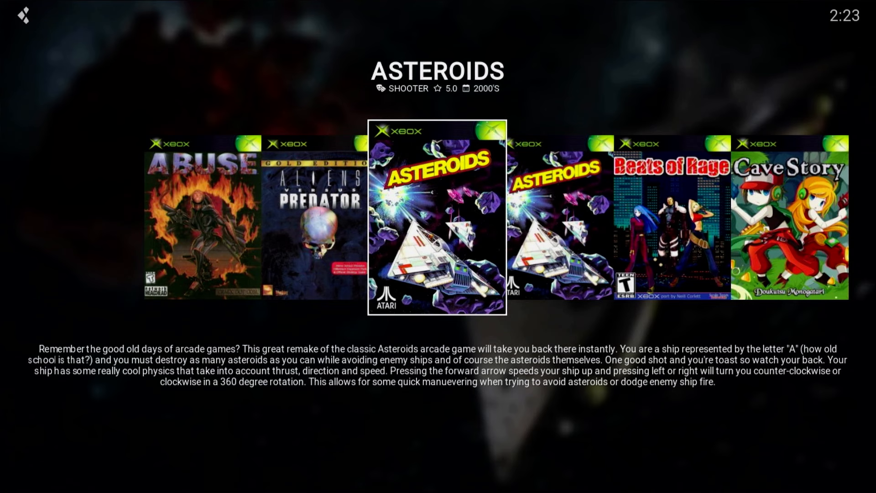
click(436, 215)
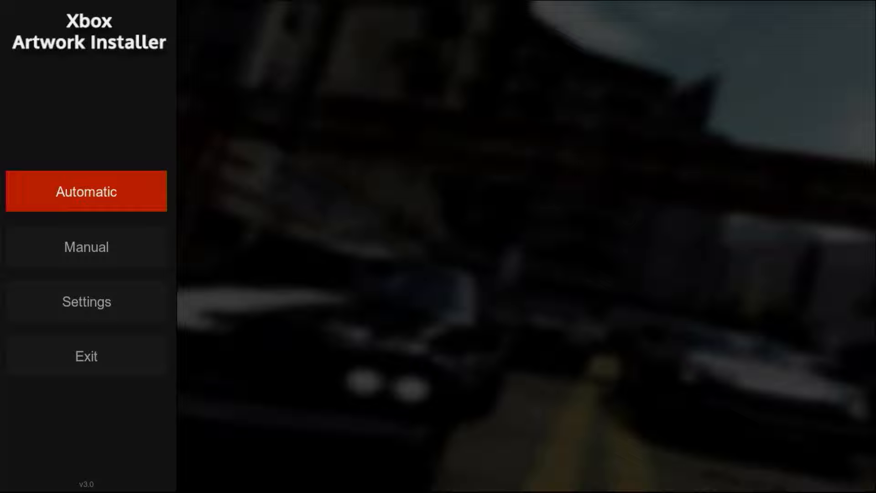
Step: Open the installer's Settings from the Automatic/Manual/Settings/Exit main menu
click(86, 301)
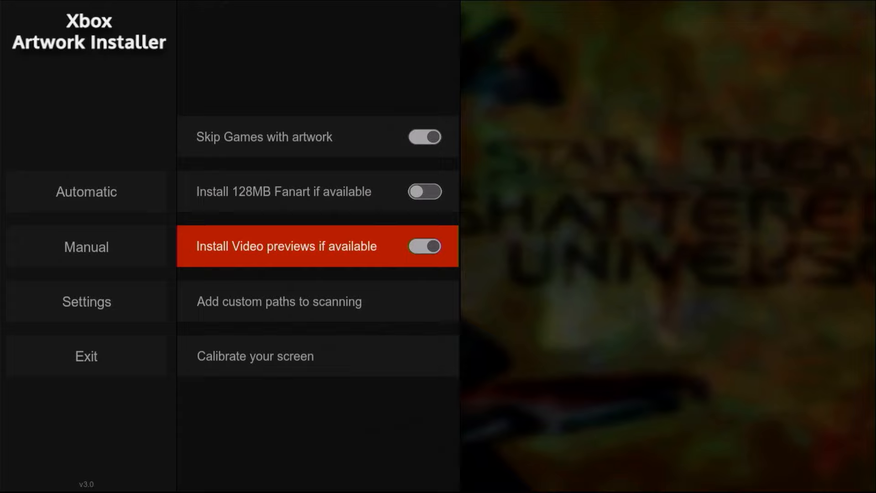
Step: Browse to F:\Games as the folder for Custom Path 1
click(279, 301)
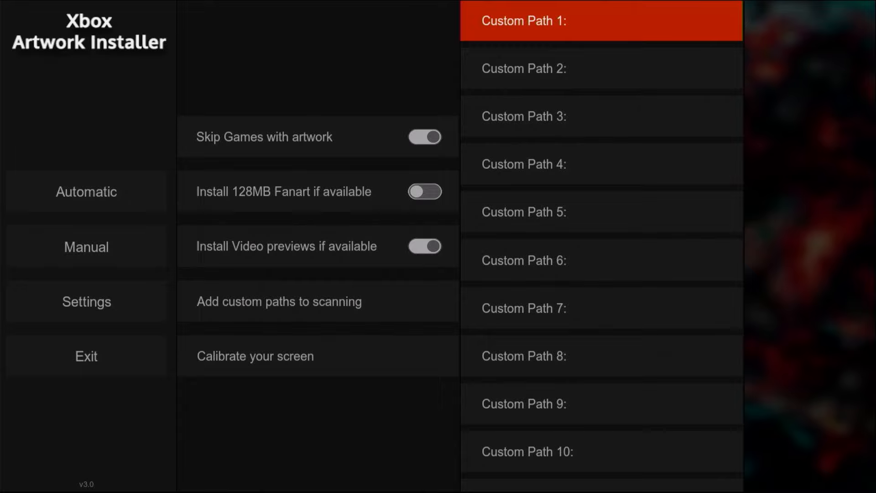
click(601, 20)
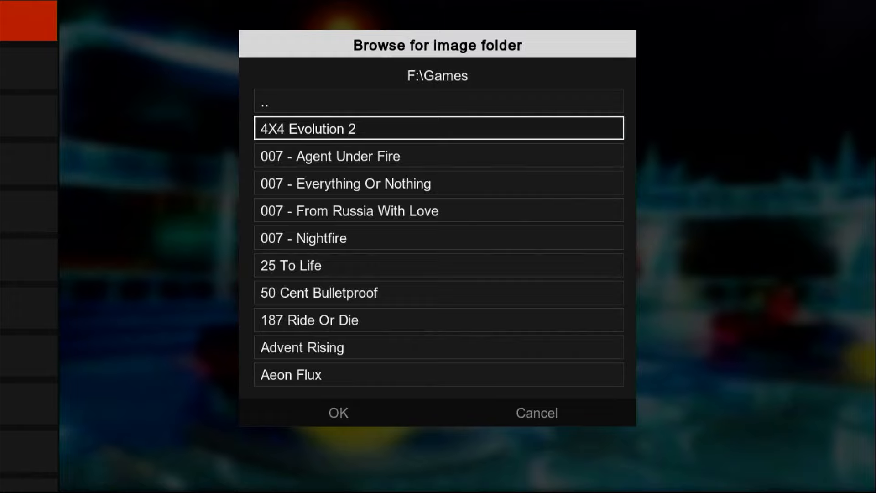
Step: Select Automatic to get the Start Artwork Installation prompt for 1416 titles
click(338, 413)
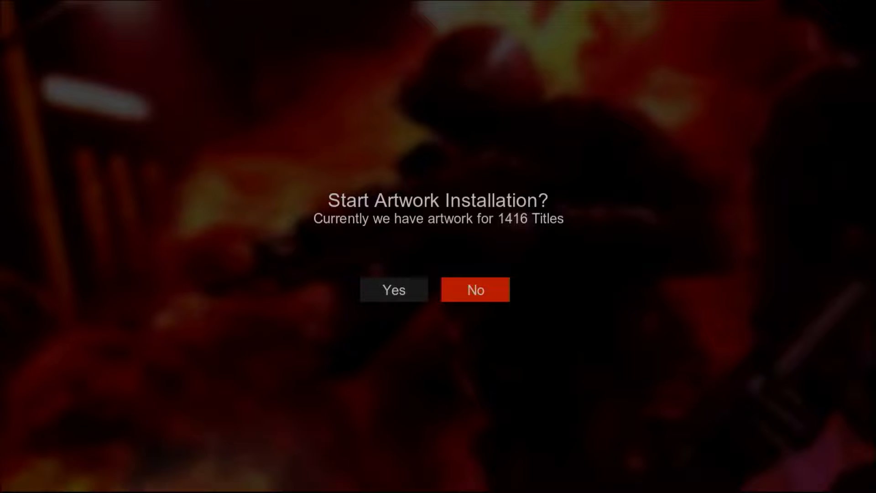
Step: Choose No on the Start Artwork Installation prompt
click(393, 289)
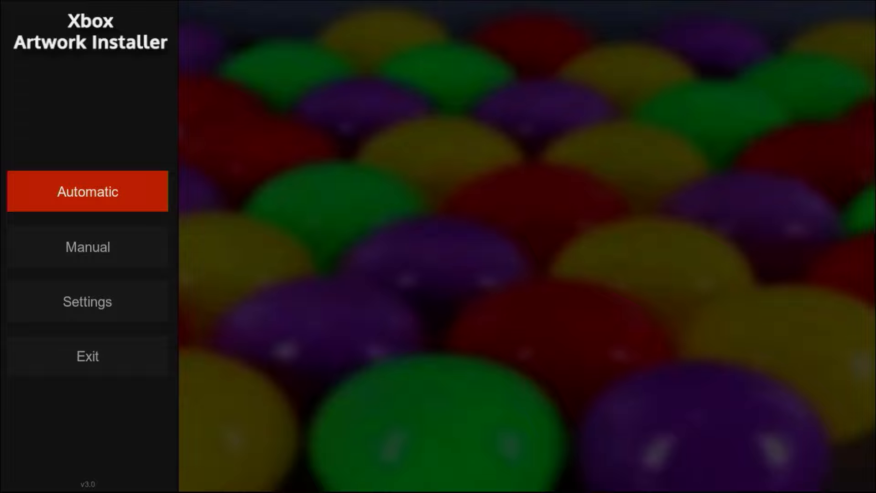
Step: Open Settings to review Skip Games with artwork, 128MB Fanart and Video previews
click(87, 302)
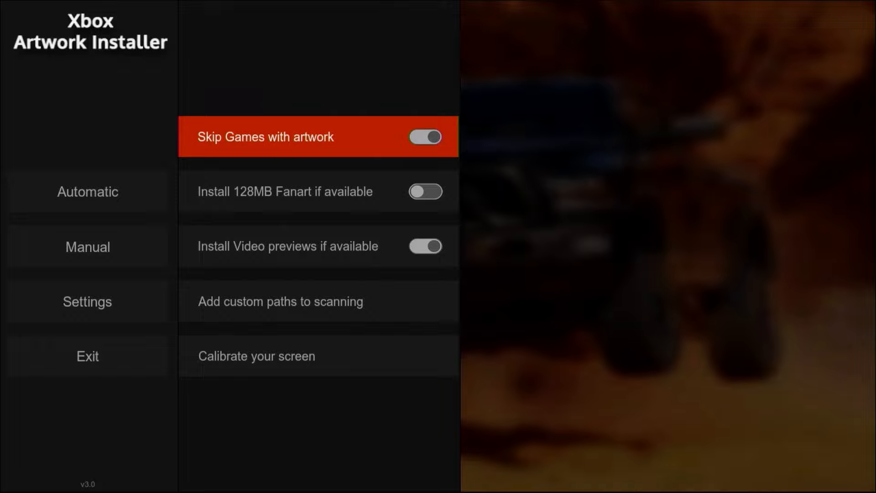
click(88, 301)
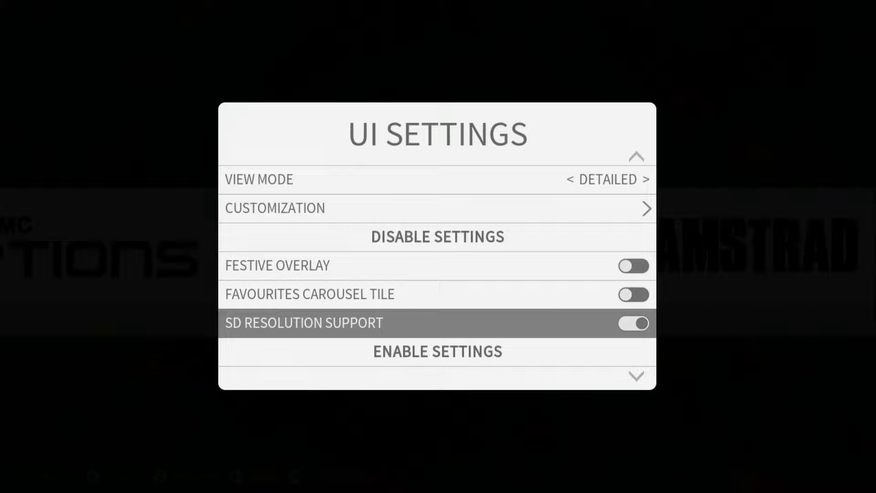
Step: Scroll through UI Settings past the Disable and Enable Settings sections
scroll(down, 3)
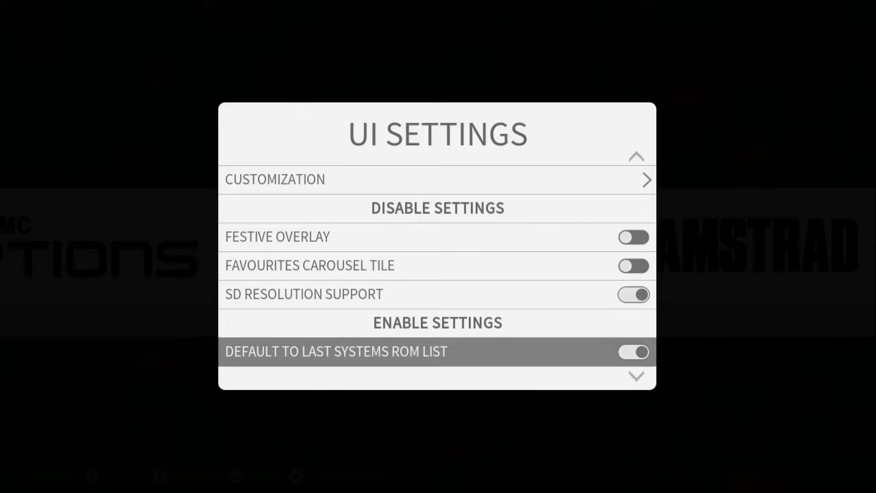
scroll(down, 3)
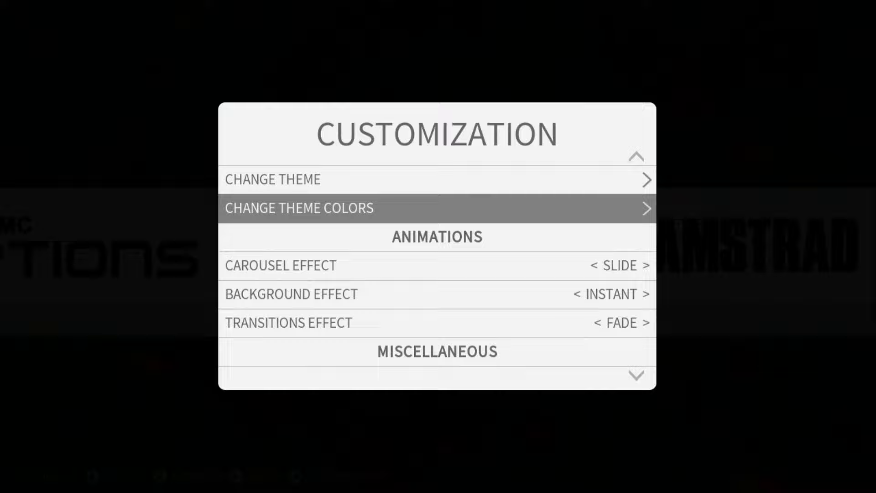
Step: Move through Customization to Change Default Carbon Themes Colour in Miscellaneous
key(Down)
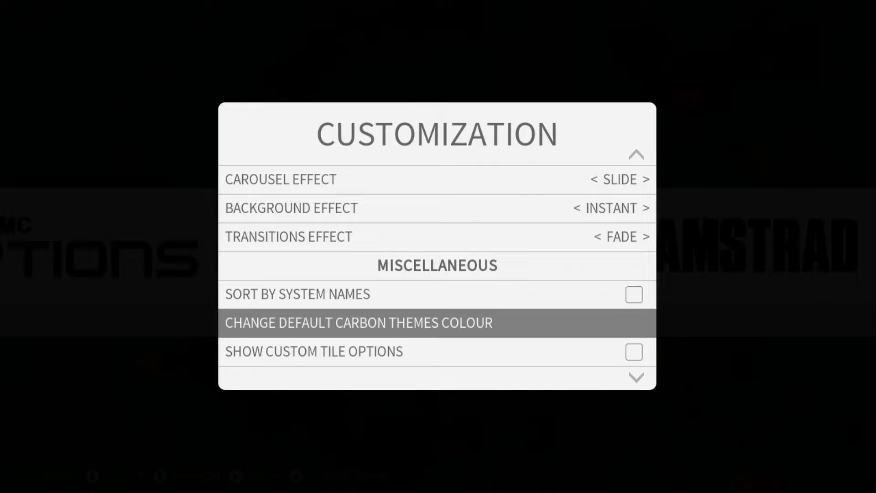
key(up)
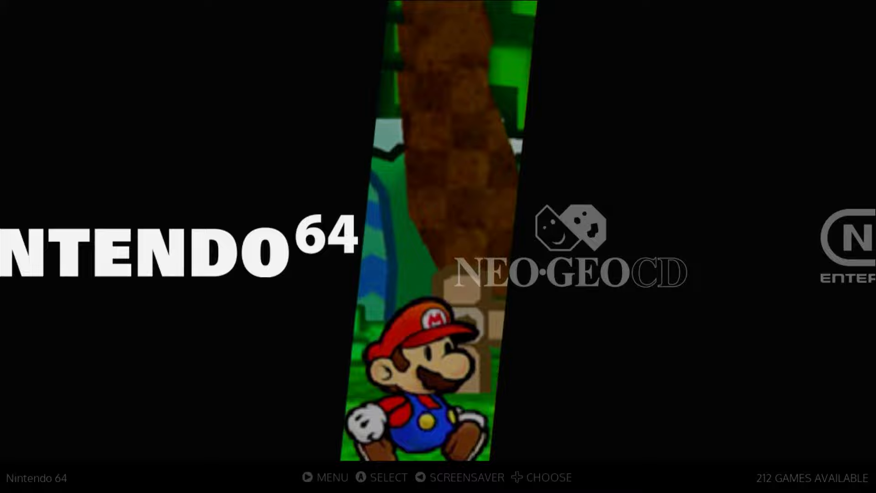
Step: Apply the dark carbon theme colour and open the main MENU
scroll(right, 3)
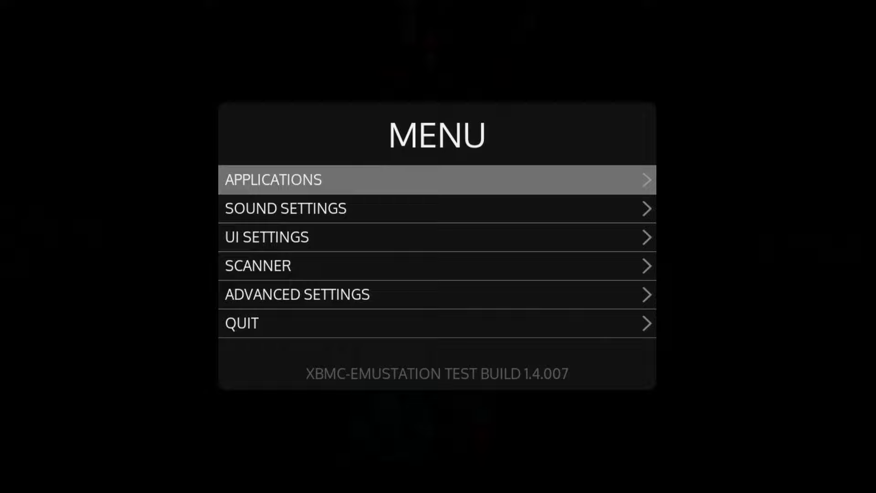
Step: Set Carousel Effect and Background Effect to Fade, then enter the Sega CD game list
click(267, 237)
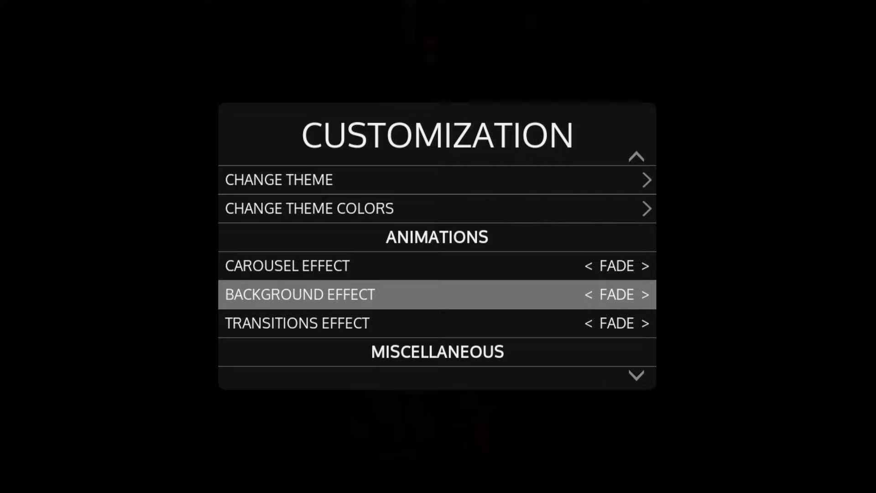
click(647, 294)
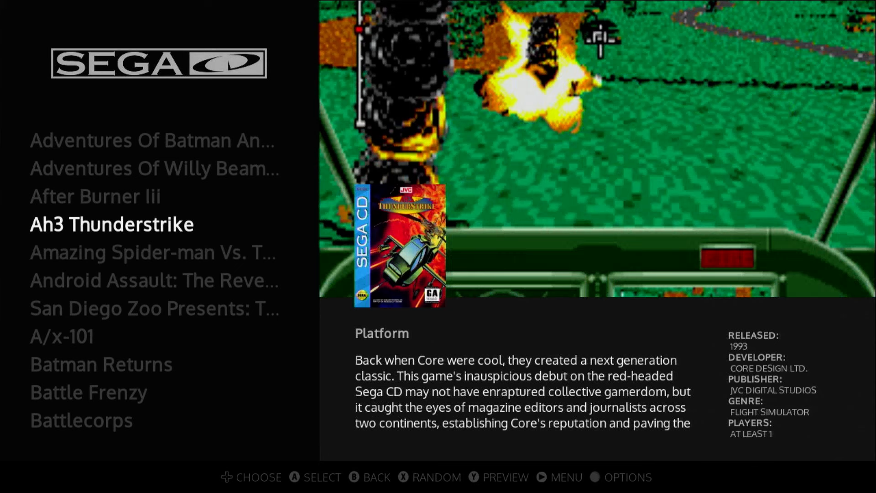
Step: Return from the Sega CD list to Customization and set Slide carousel, Instant background
key(up)
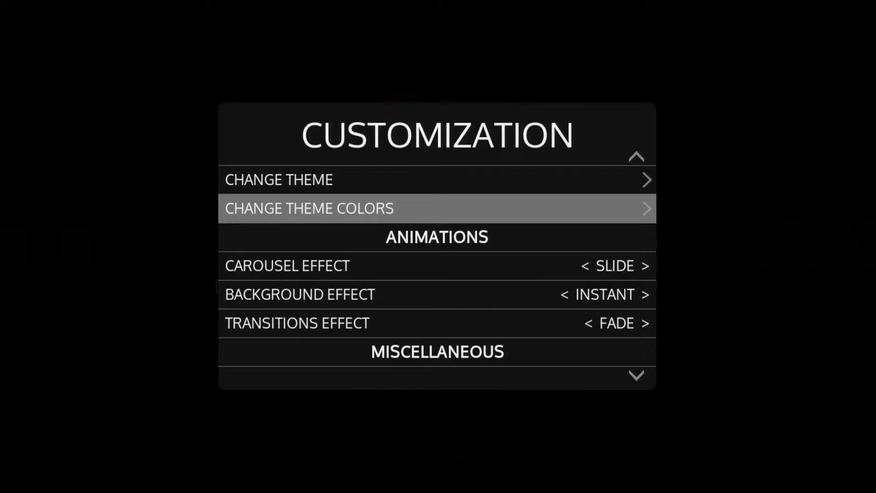
Step: Pick the SNES theme colour, leave the menu and open Final Burn Legends
click(438, 208)
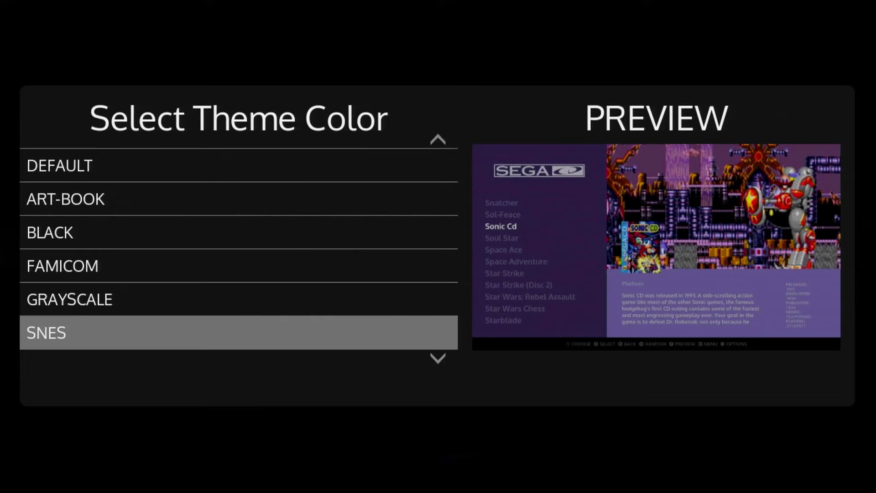
key(Escape)
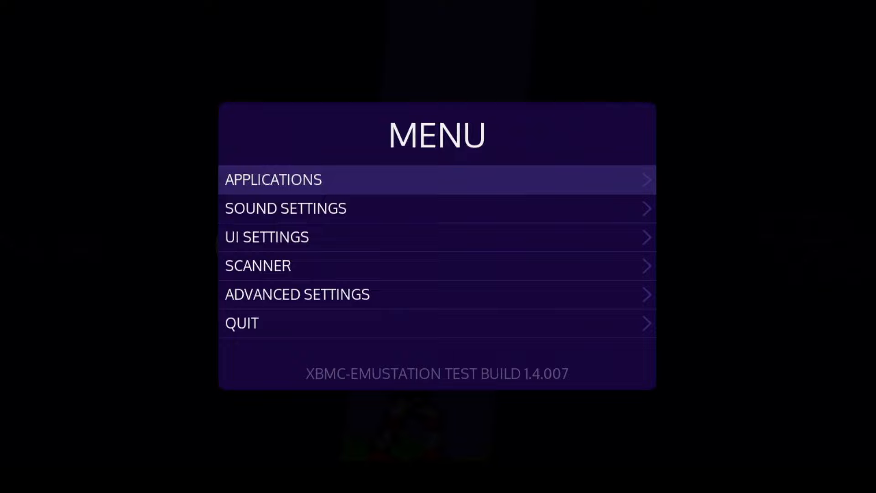
key(Escape)
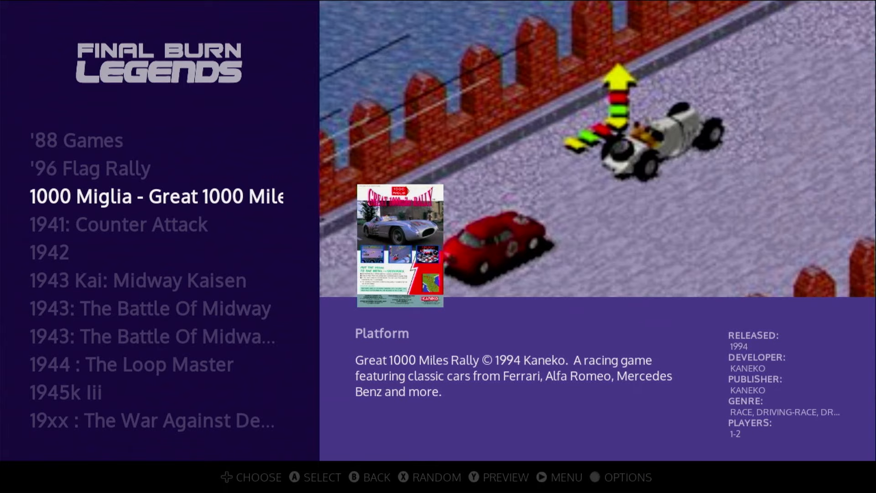
key(Y)
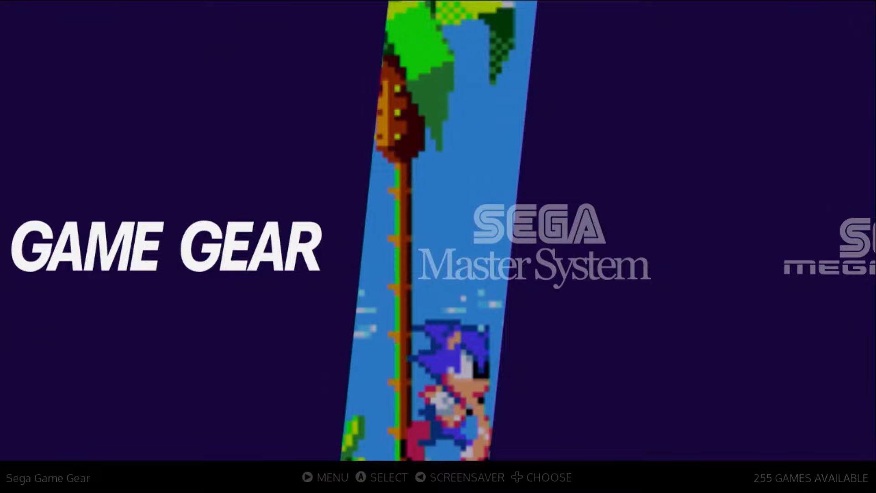
Step: Open the main menu from the Sega Game Gear carousel
click(324, 477)
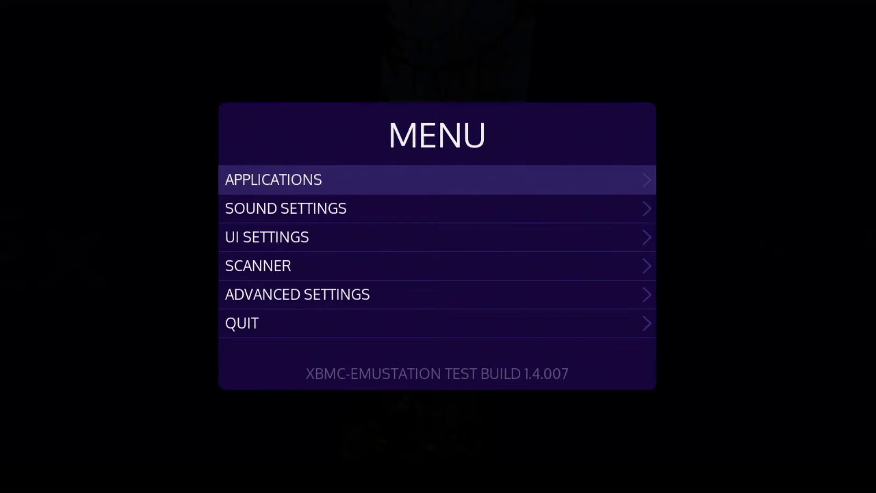
click(266, 236)
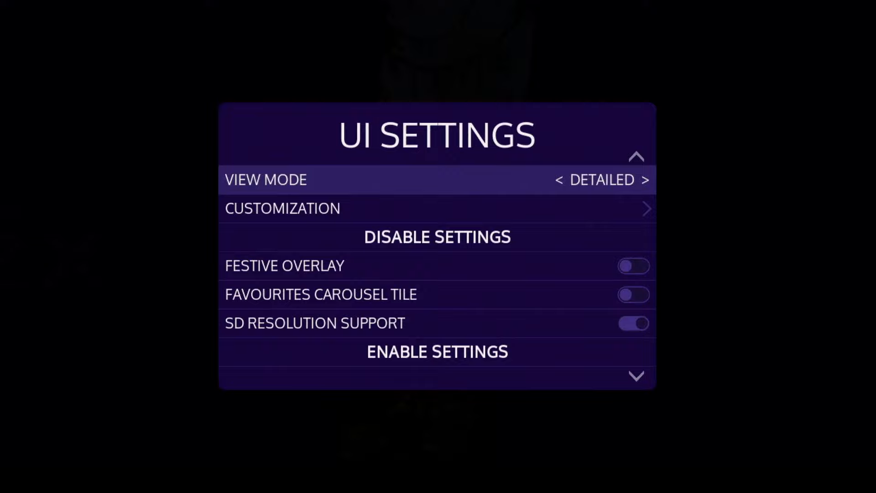
click(281, 208)
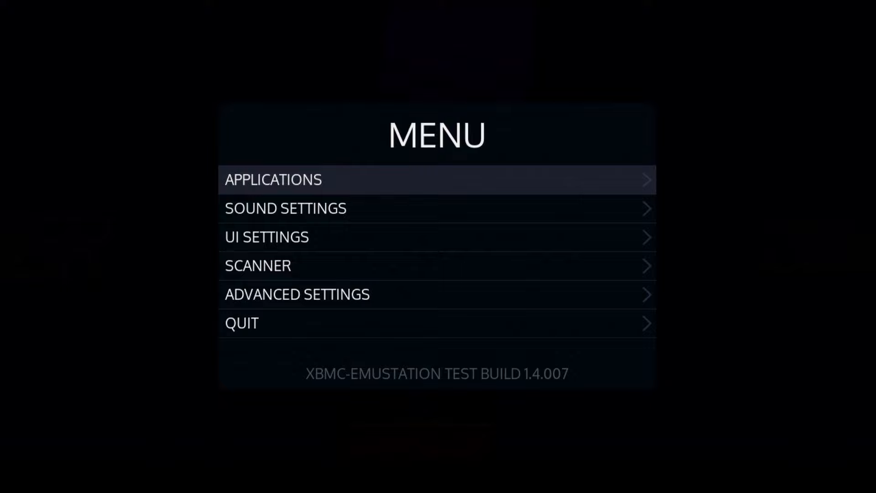
click(258, 265)
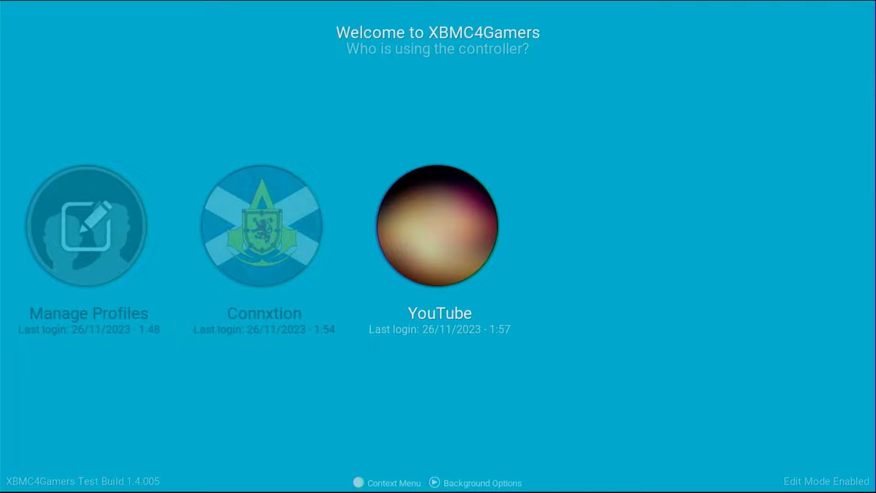
Step: Reset YouTube's picture to the default silhouette and reopen its Edit profile option
click(438, 225)
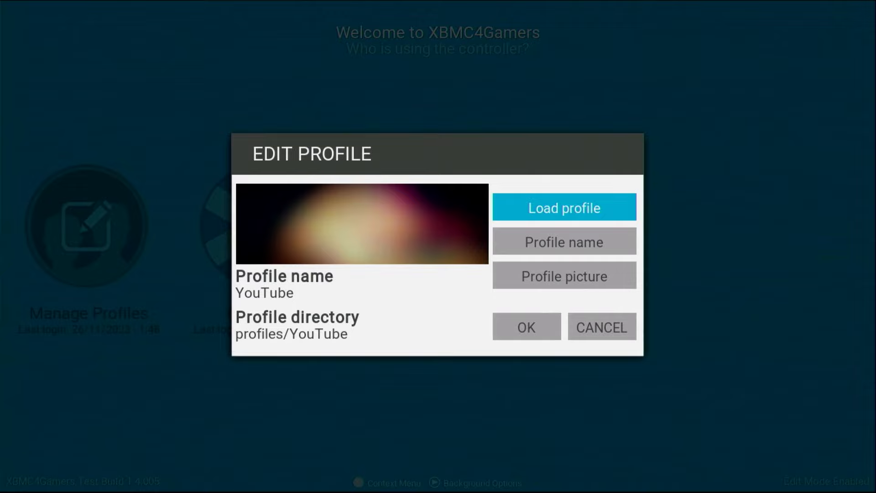
click(564, 275)
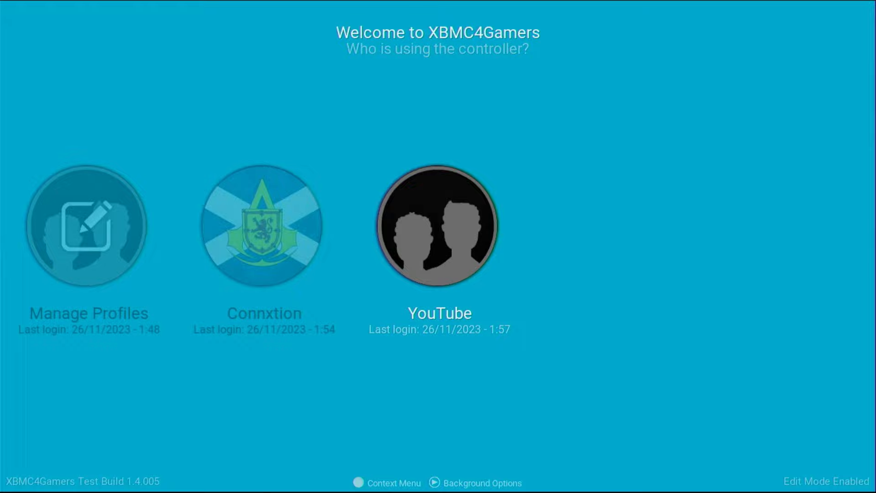
click(437, 225)
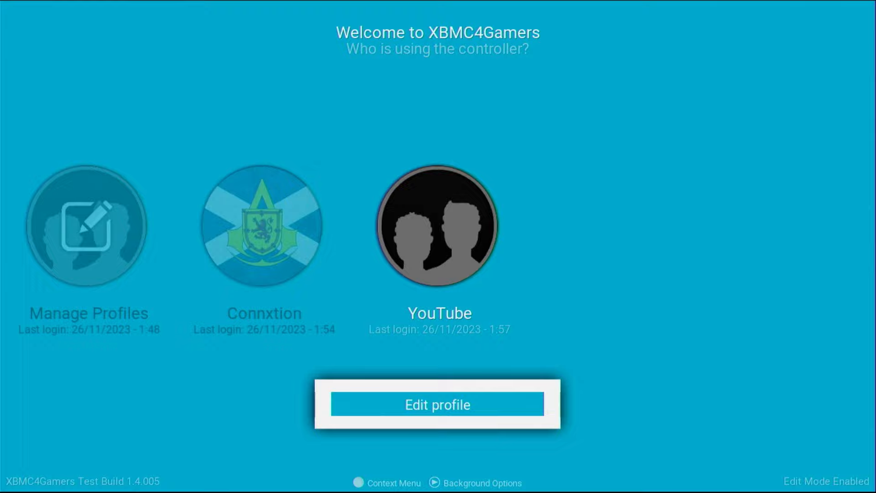